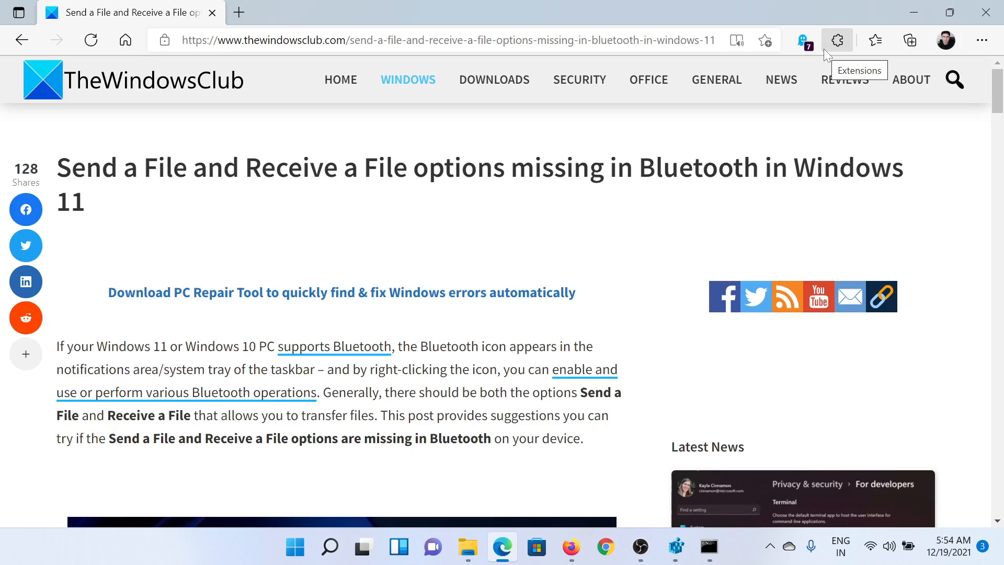
Step: Scroll the TheWindowsClub article to its six-solution list beginning with Restart PC
{"action": "scroll", "scroll_direction": "down", "scroll_amount": 3}
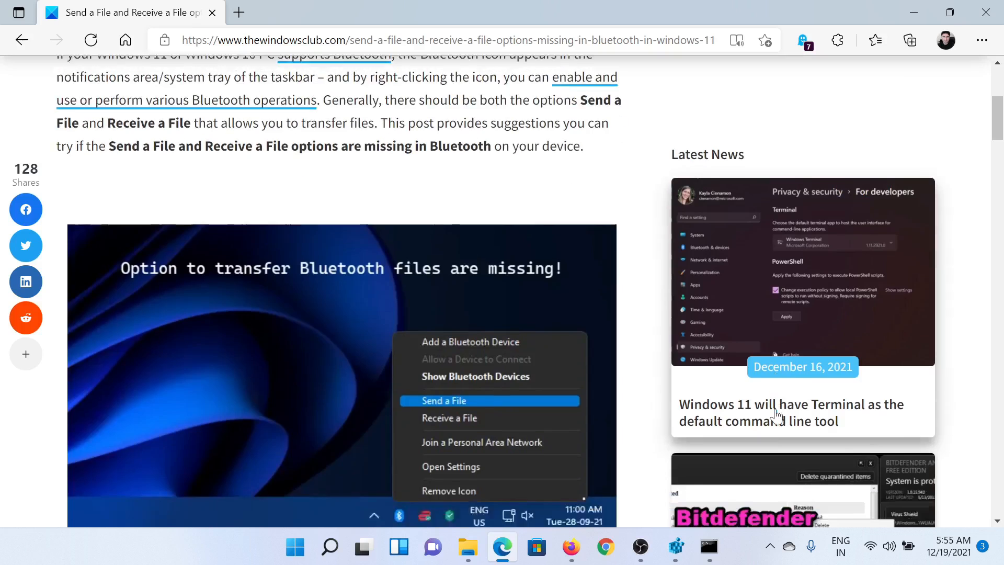
{"action": "scroll", "scroll_direction": "down", "scroll_amount": 3}
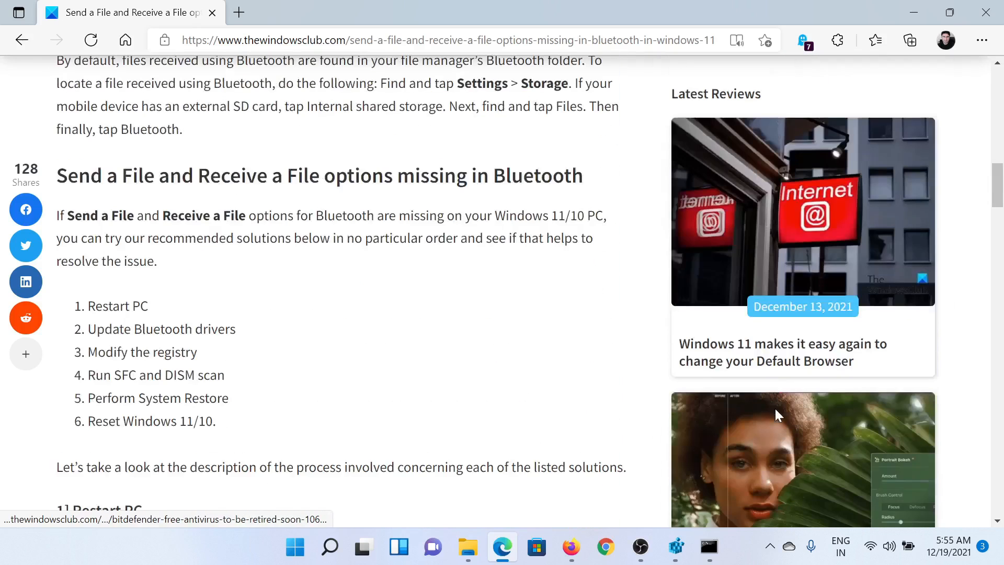
{"action": "scroll", "scroll_direction": "down", "scroll_amount": 3}
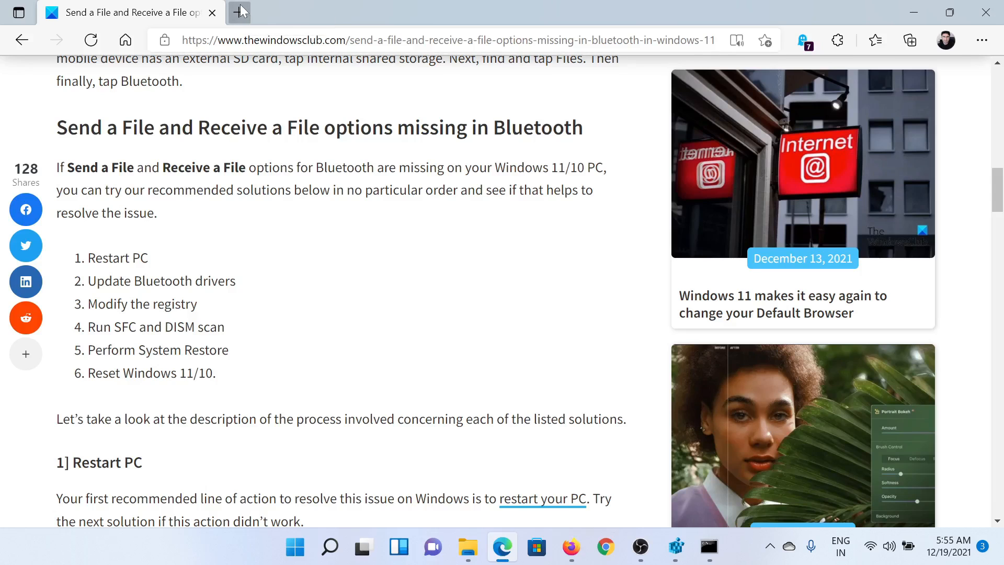
Step: Search Bing for 'intel driver update utility' and open the Intel Driver & Support Assistant page
{"action": "left_click", "coordinate": [240, 12]}
{"action": "type", "text": "intel driver update utility"}
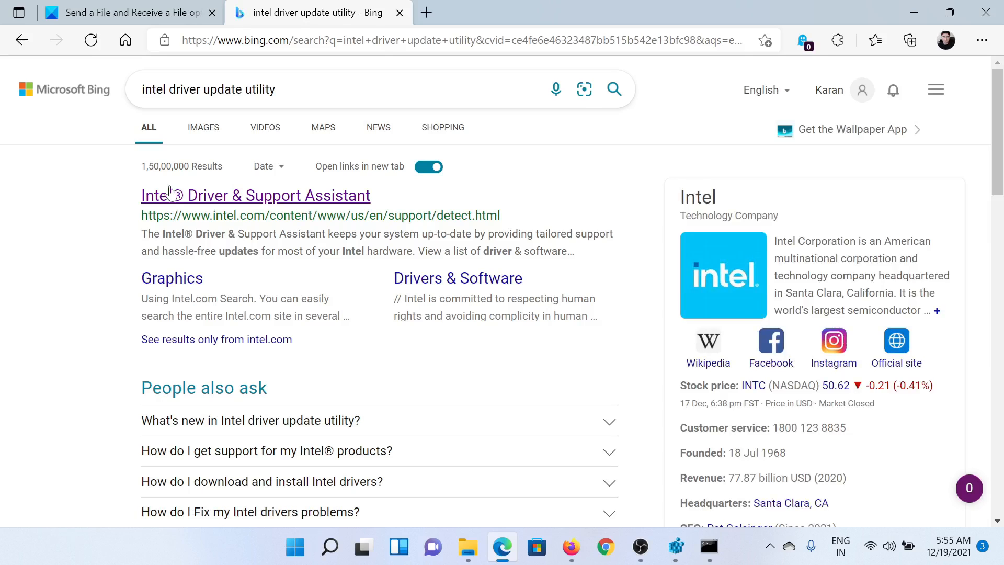
{"action": "left_click", "coordinate": [255, 195]}
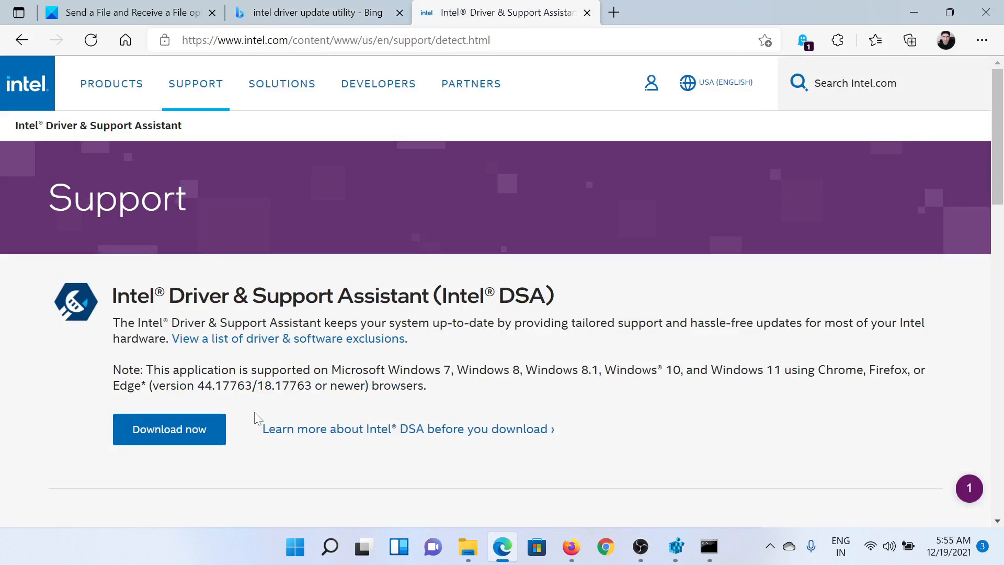
Step: Scan for Intel updates, install the Intel Graphics DCH Drivers update, and return to the article
{"action": "left_click", "coordinate": [408, 428]}
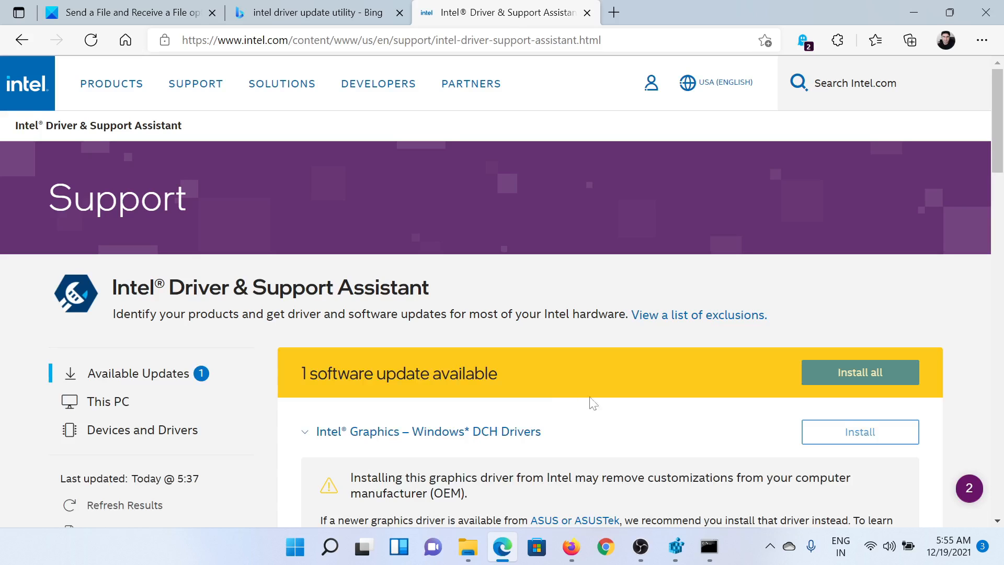
{"action": "scroll", "scroll_direction": "down", "scroll_amount": 3}
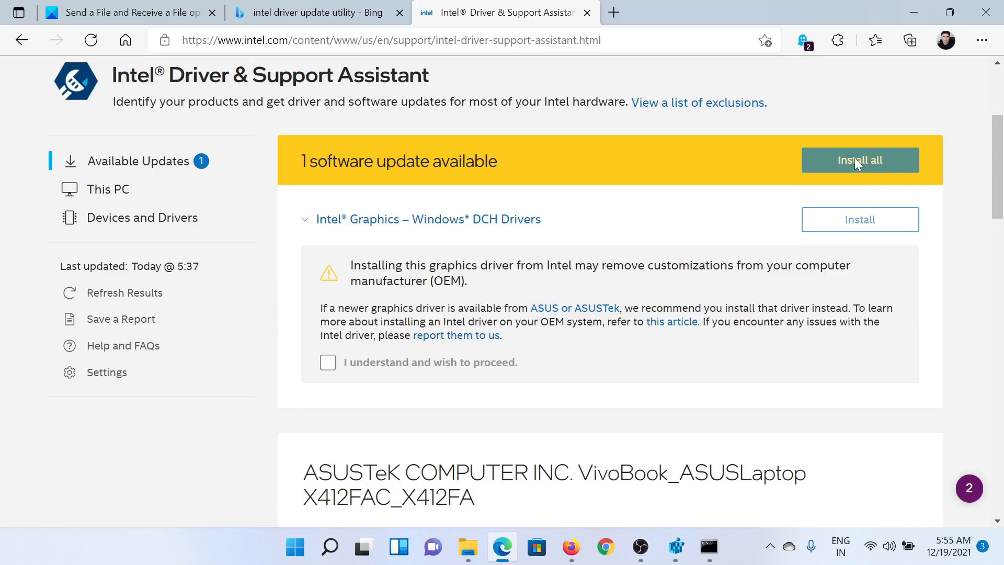
{"action": "left_click", "coordinate": [125, 12]}
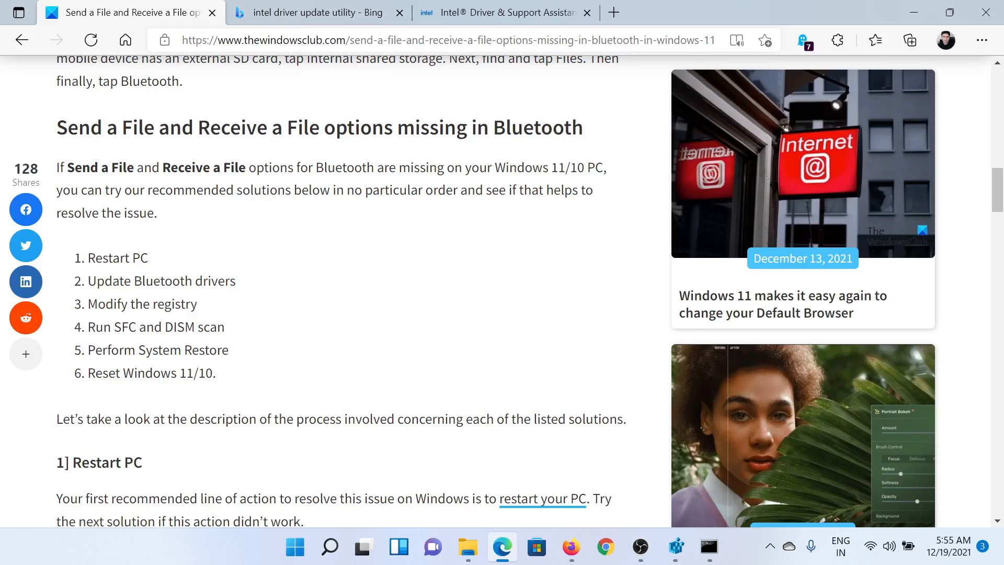
Step: Copy the BTHPORT Parameters registry path from '3] Modify the registry' and open Run for regedit
{"action": "scroll", "scroll_direction": "down", "scroll_amount": 3}
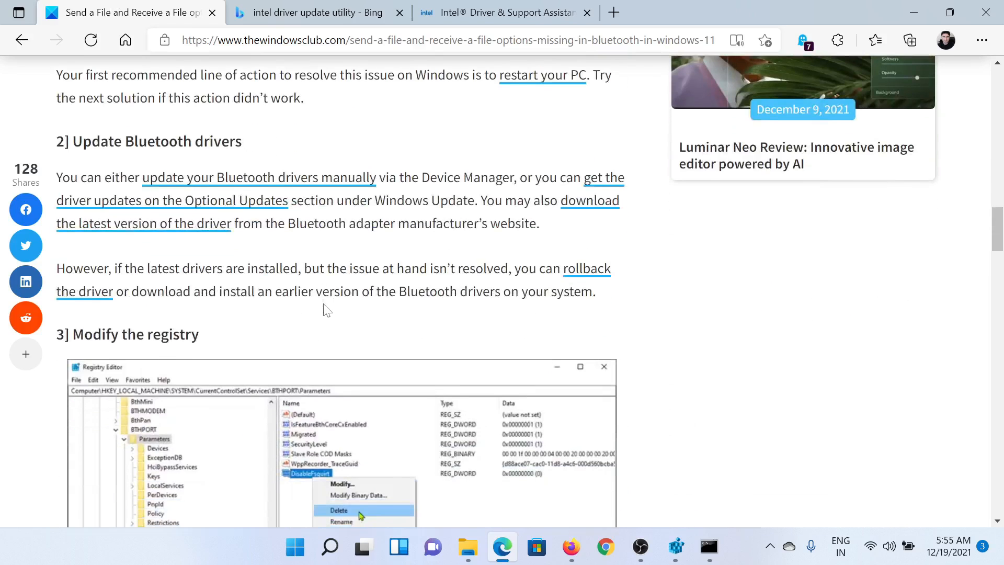
{"action": "scroll", "scroll_direction": "down", "scroll_amount": 3}
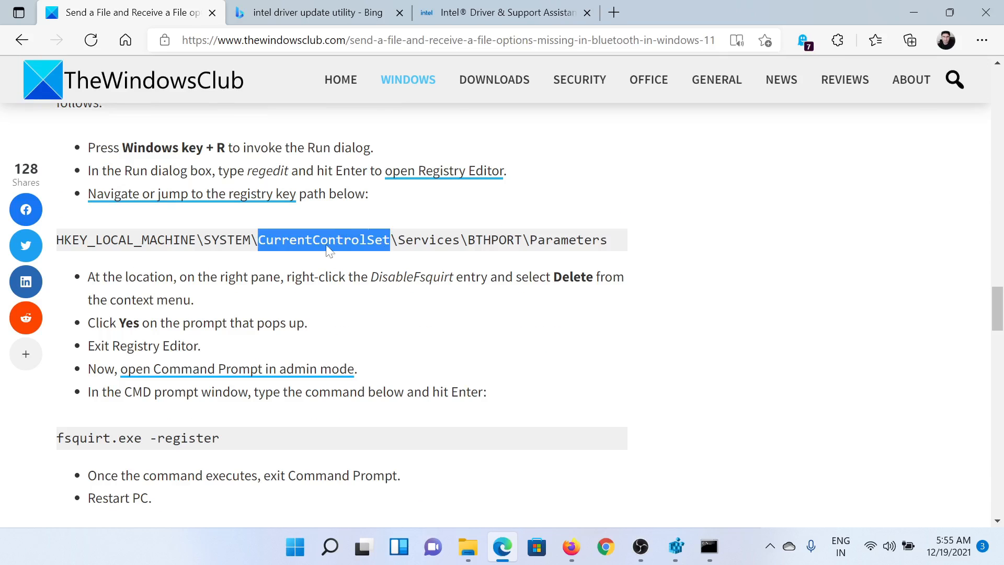
{"action": "triple_click", "coordinate": [323, 239]}
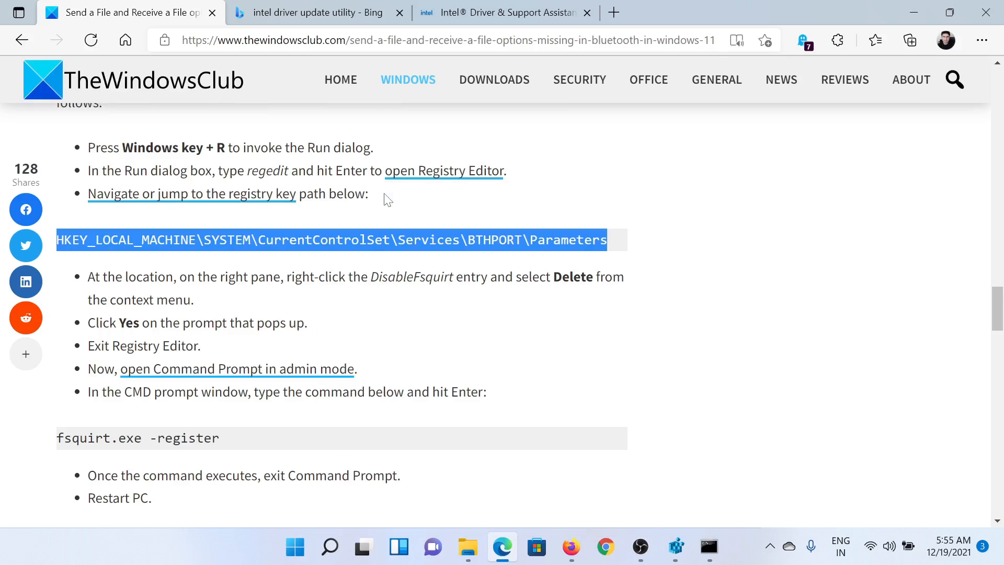
{"action": "key", "text": "Win+r"}
{"action": "type", "text": "regedit"}
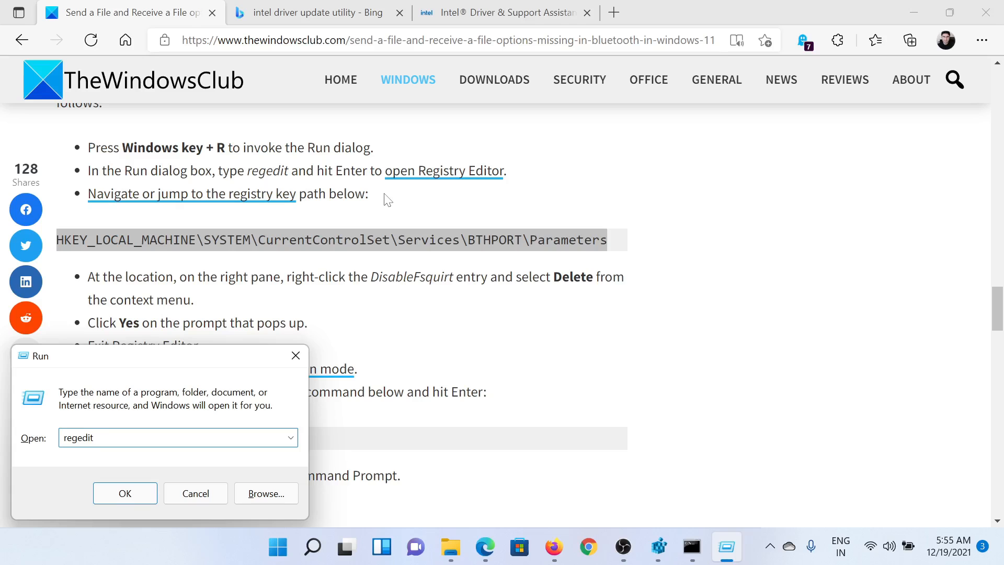
Step: Inspect the BTHPORT Parameters key in Registry Editor, finding no DisableFsquirt entry
{"action": "left_click", "coordinate": [125, 493]}
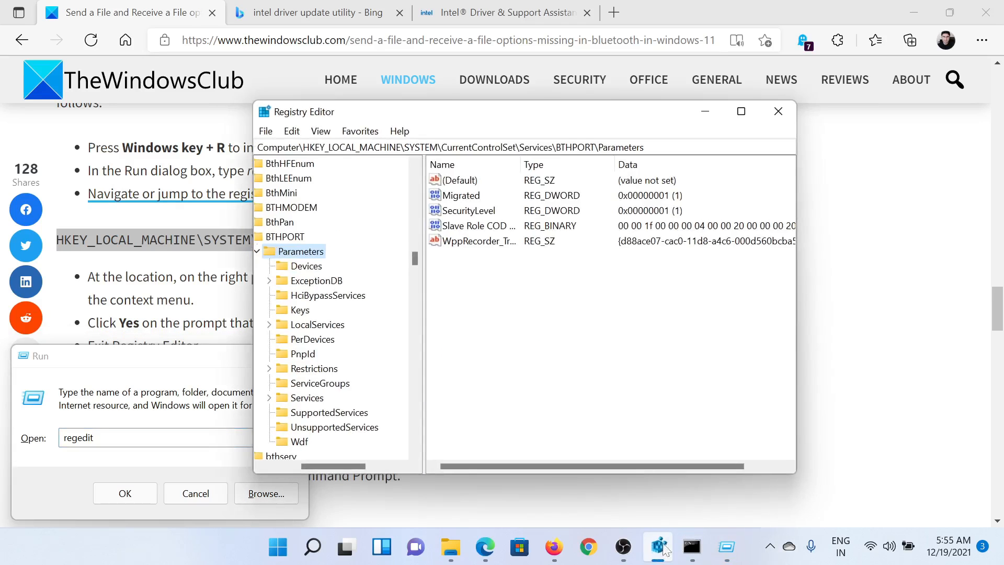
{"action": "mouse_move", "coordinate": [450, 168]}
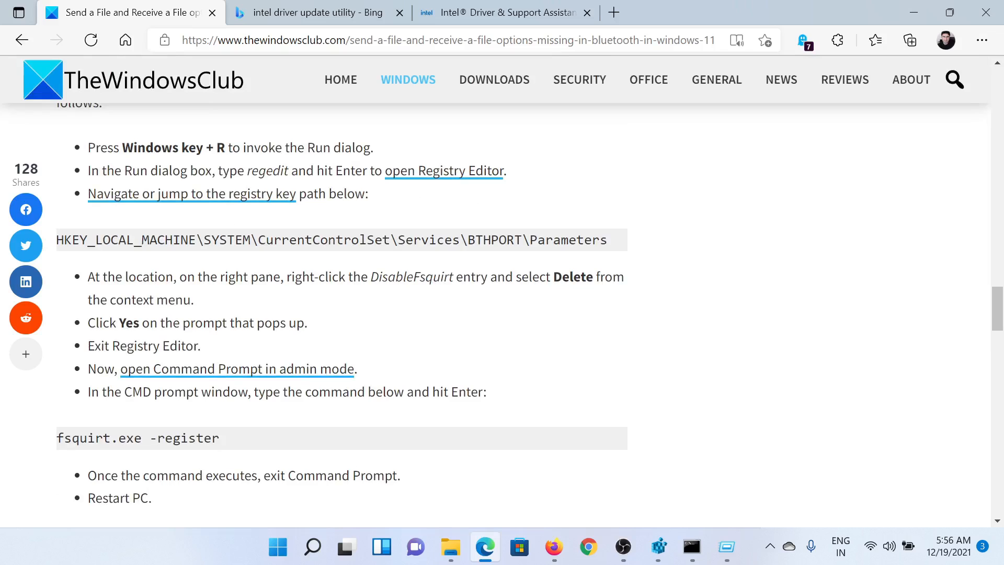
{"action": "left_click", "coordinate": [656, 548]}
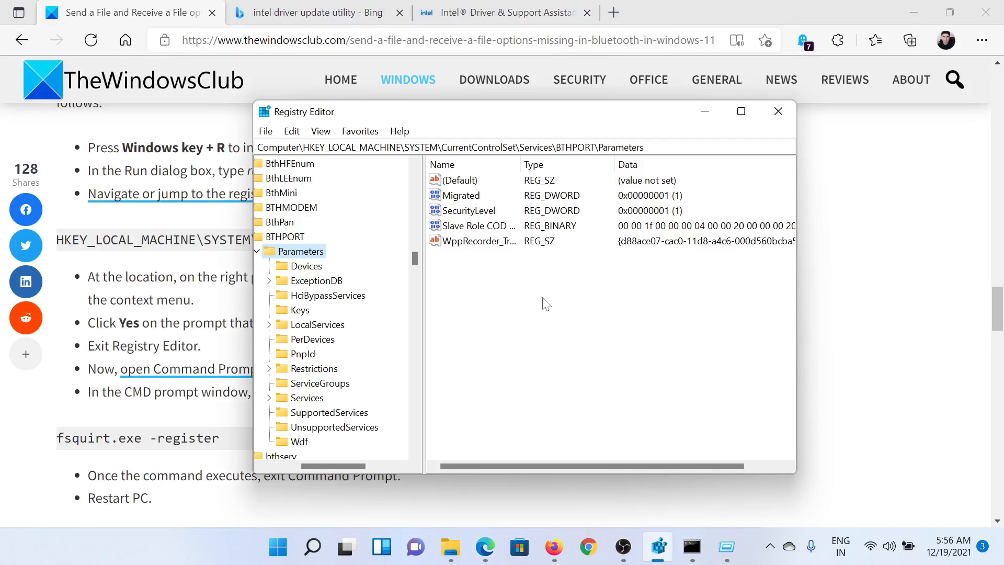
{"action": "right_click", "coordinate": [473, 226]}
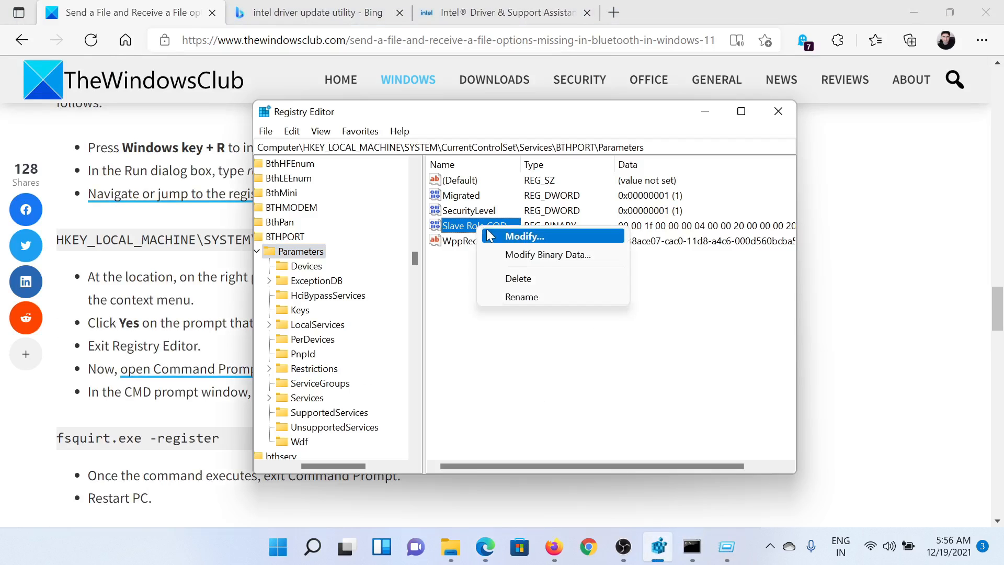
{"action": "mouse_move", "coordinate": [516, 282]}
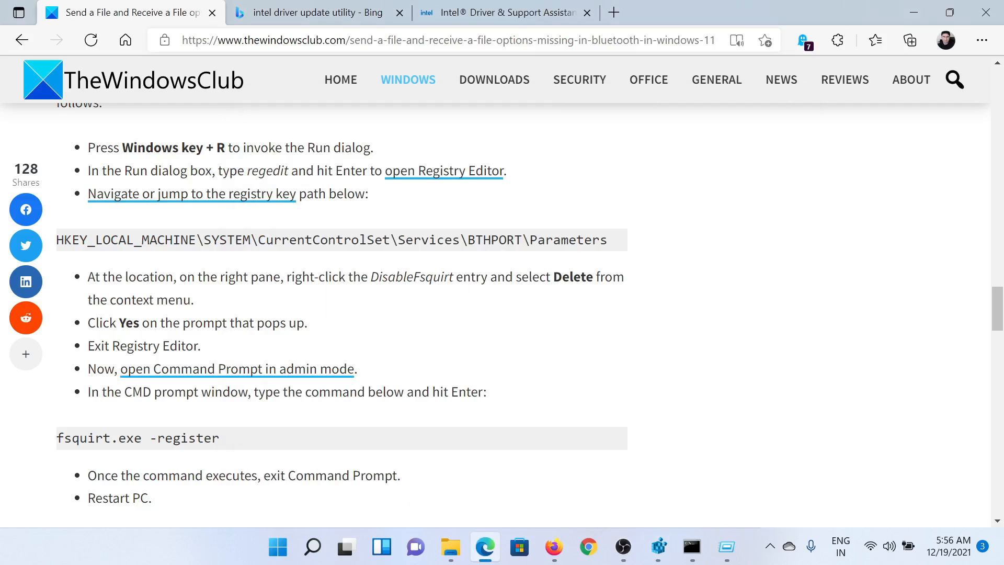
{"action": "mouse_move", "coordinate": [419, 308]}
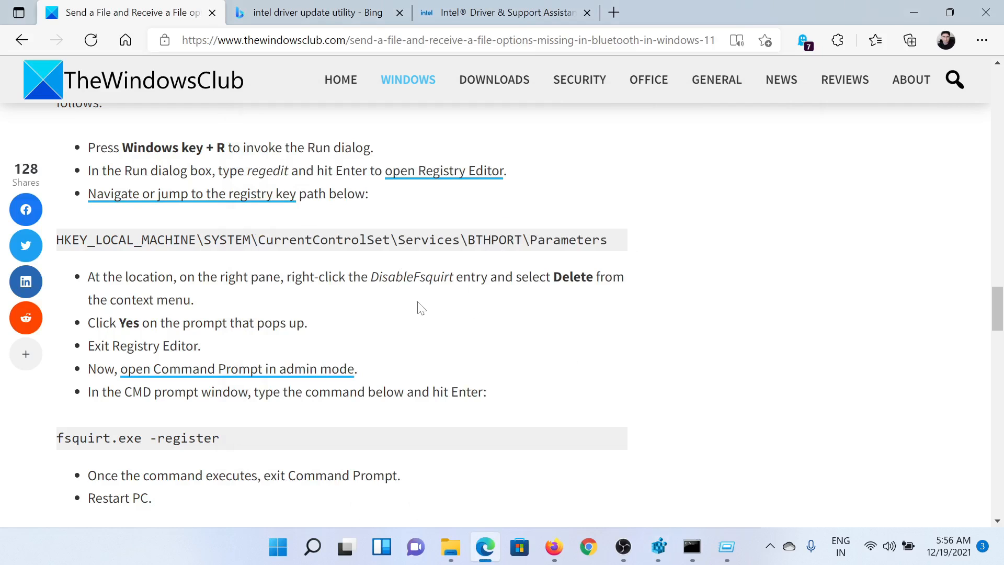
Step: Select the fsquirt.exe -register command in the article and begin a Windows search
{"action": "scroll", "scroll_direction": "down", "scroll_amount": 3}
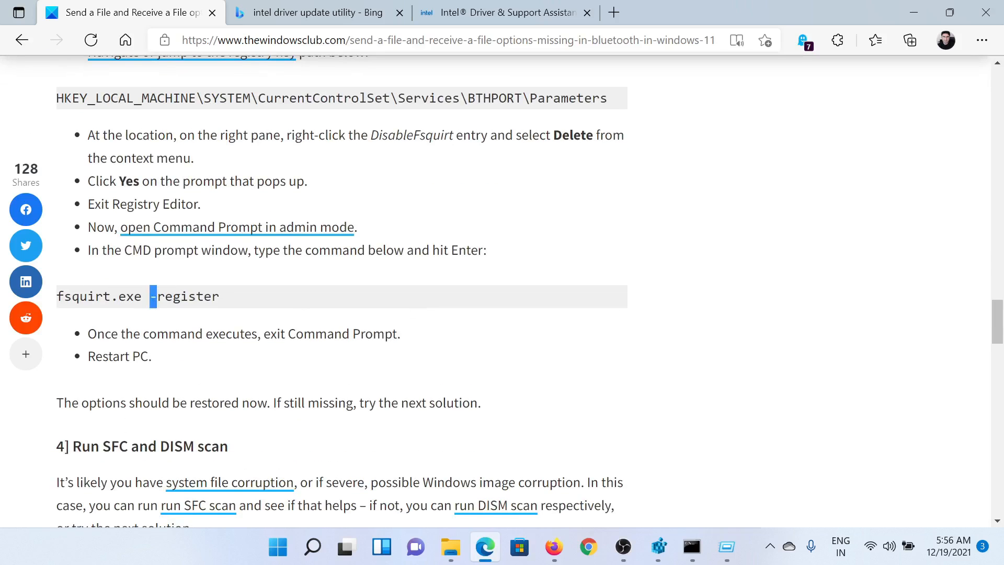
{"action": "triple_click", "coordinate": [137, 296]}
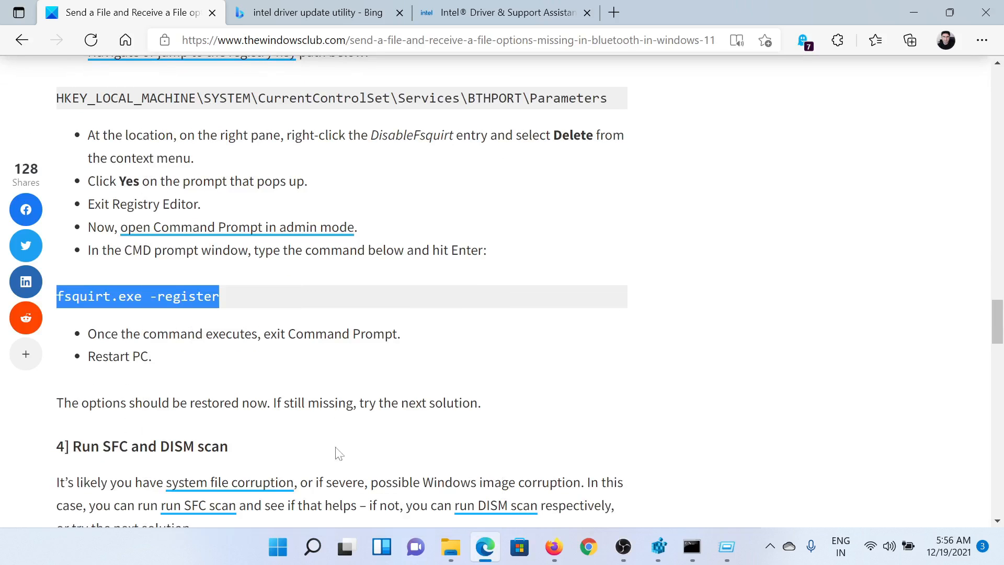
{"action": "left_click", "coordinate": [312, 547]}
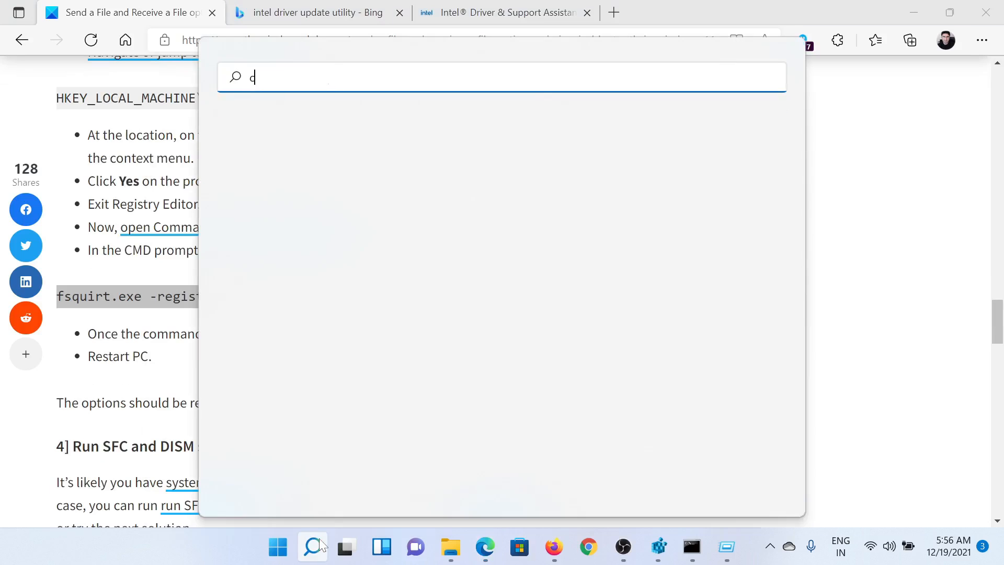
Step: Search for Command Prompt and run fsquirt.exe -register in the administrator prompt
{"action": "type", "text": "ommand Prompt"}
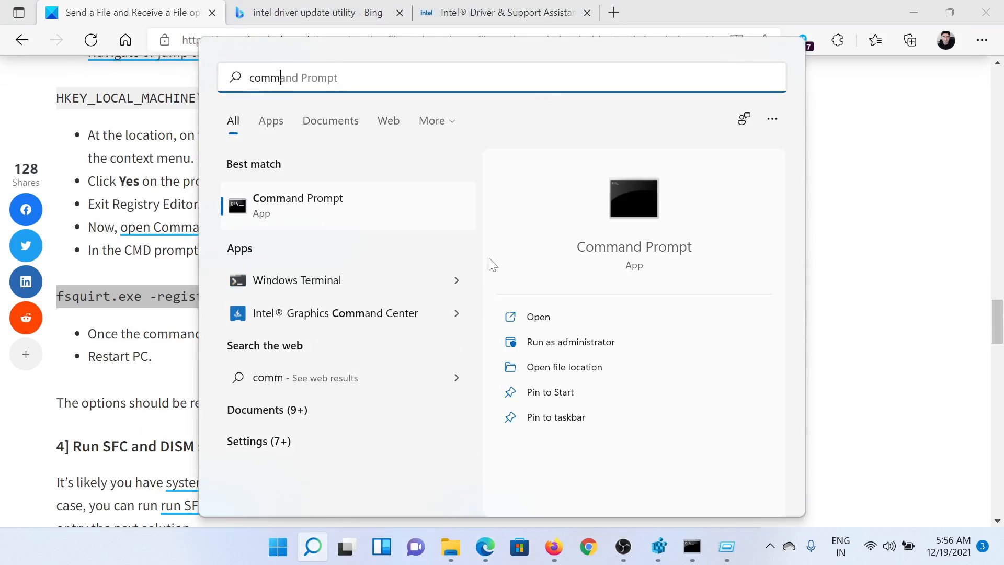
{"action": "mouse_move", "coordinate": [690, 547]}
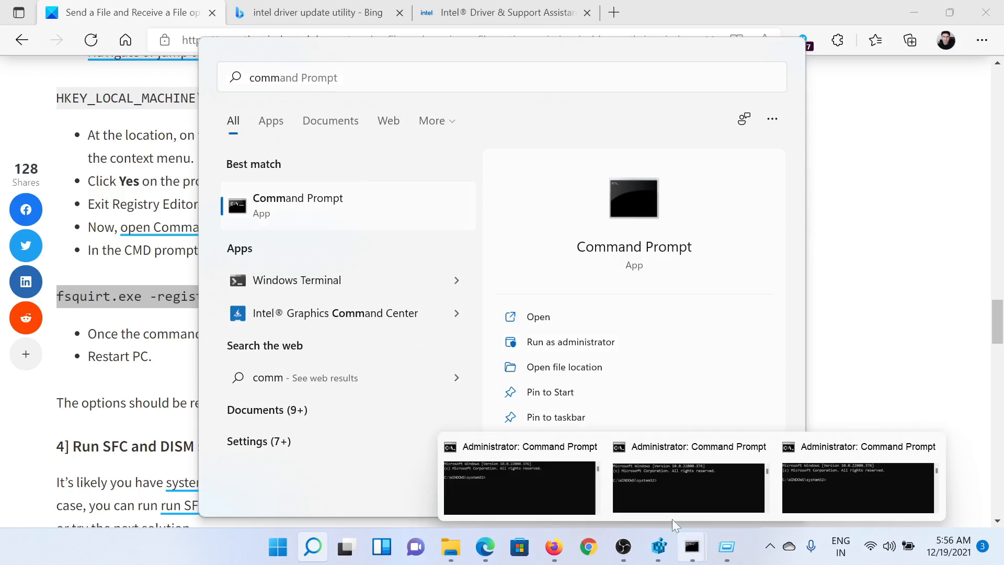
{"action": "left_click", "coordinate": [519, 488]}
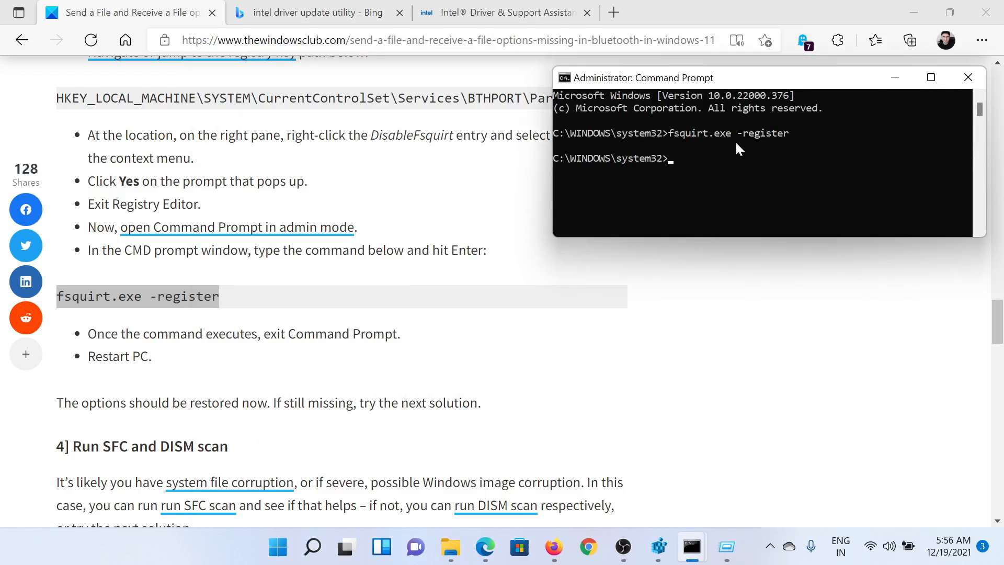
{"action": "mouse_move", "coordinate": [476, 289]}
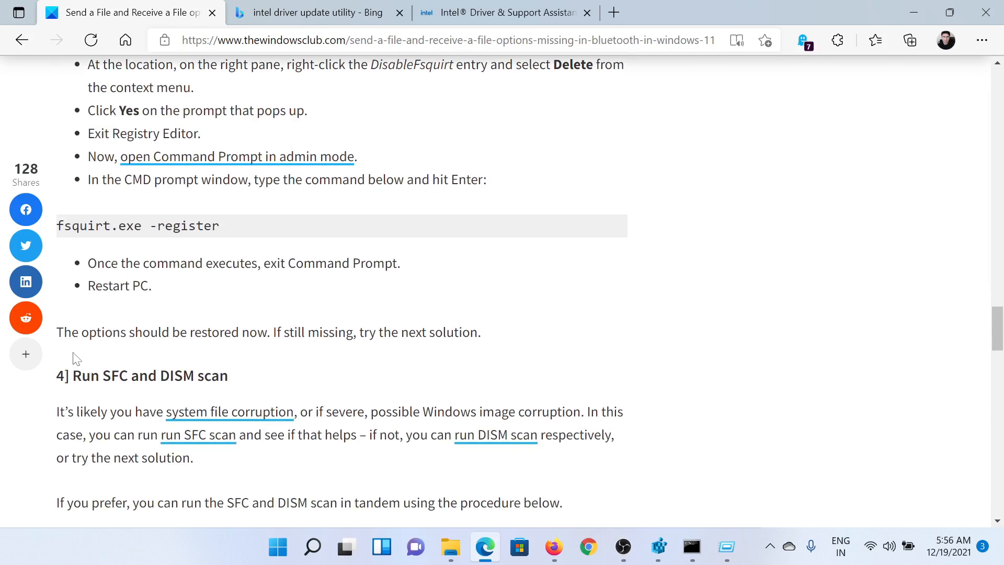
{"action": "mouse_move", "coordinate": [242, 376]}
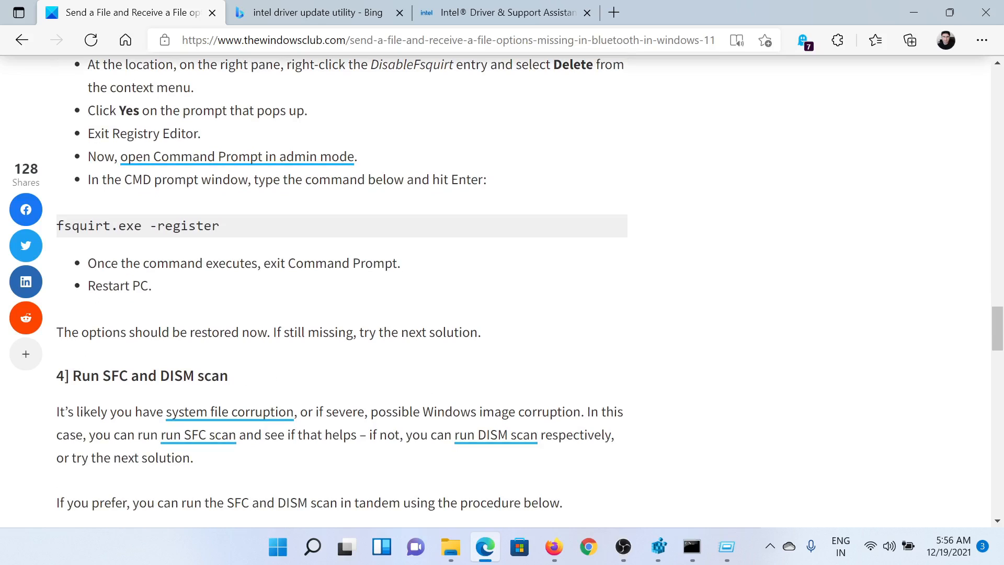
{"action": "mouse_move", "coordinate": [691, 547]}
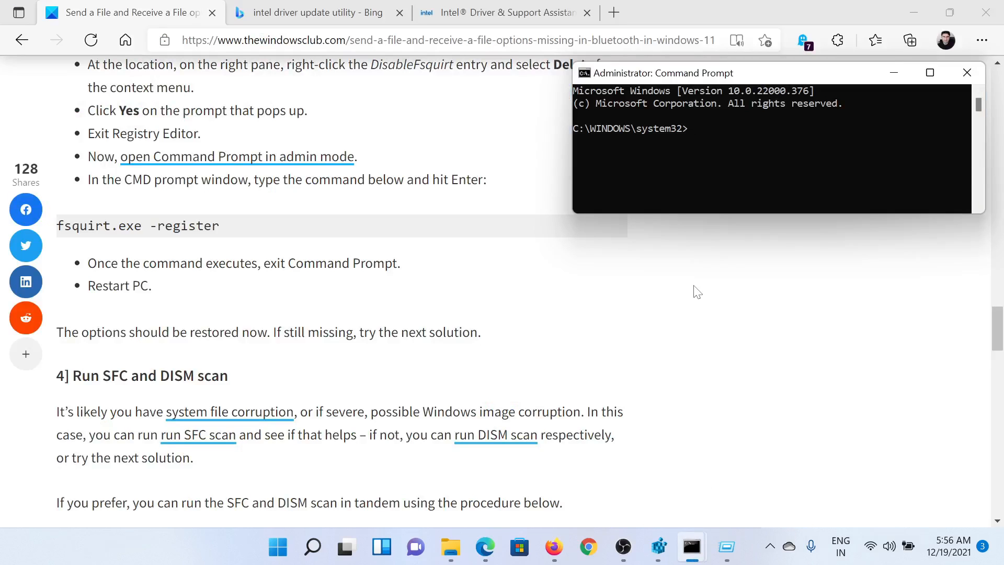
Step: Type the sfc /scannow command into the administrator Command Prompt
{"action": "type", "text": "s"}
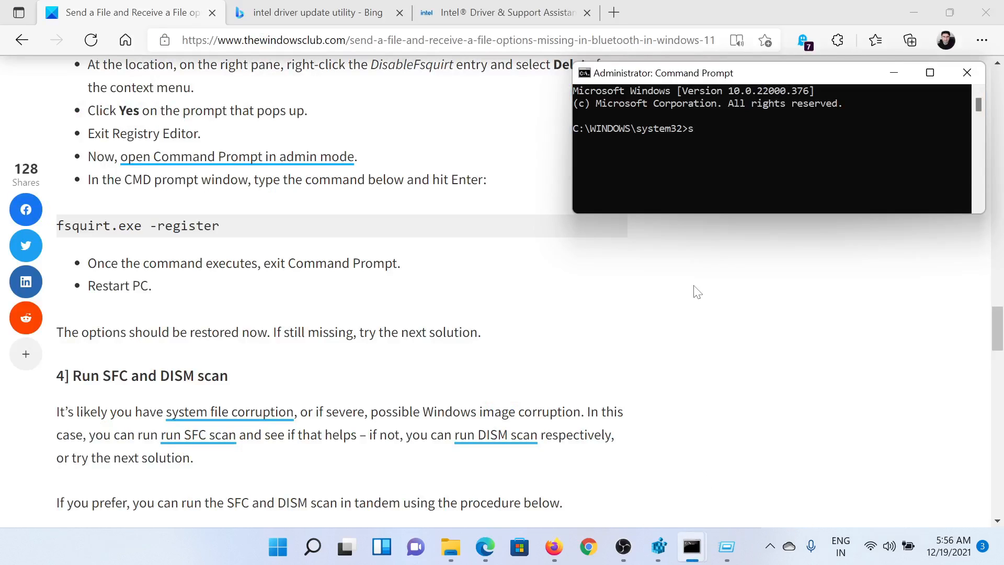
{"action": "type", "text": "fc /"}
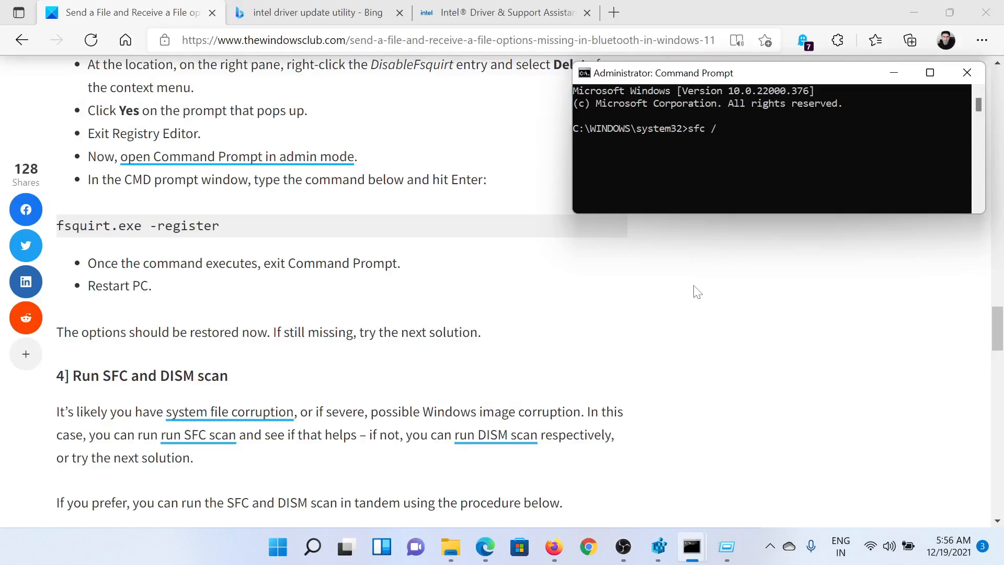
{"action": "type", "text": "scann"}
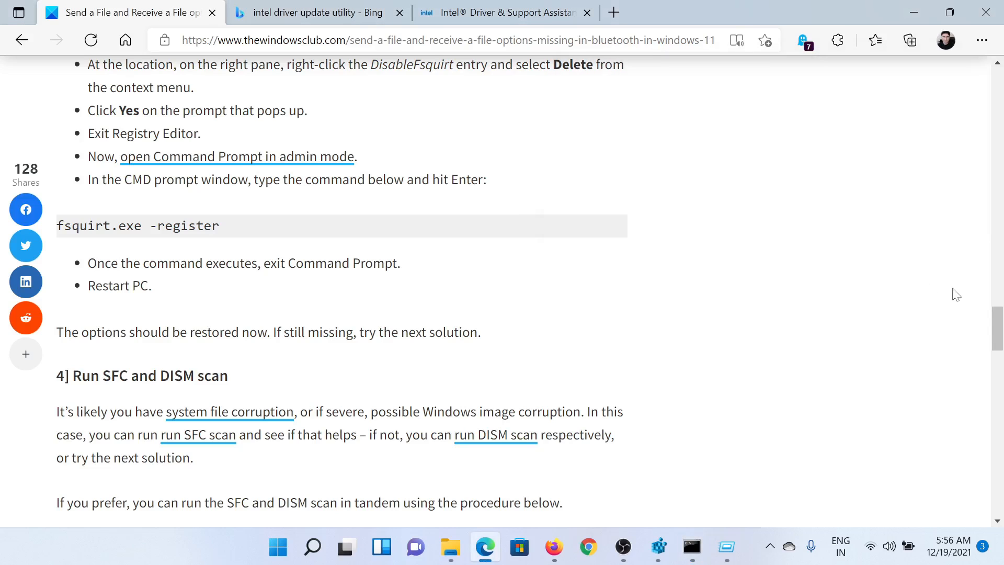
Step: Scroll the Bluetooth article back up to its title and introduction
{"action": "scroll", "scroll_direction": "up", "scroll_amount": 3}
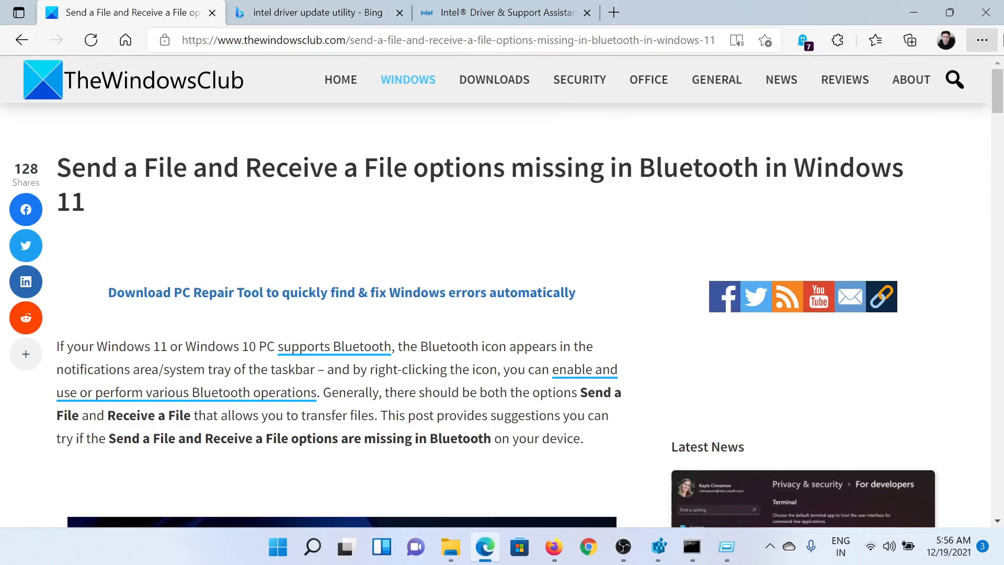
{"action": "mouse_move", "coordinate": [982, 40]}
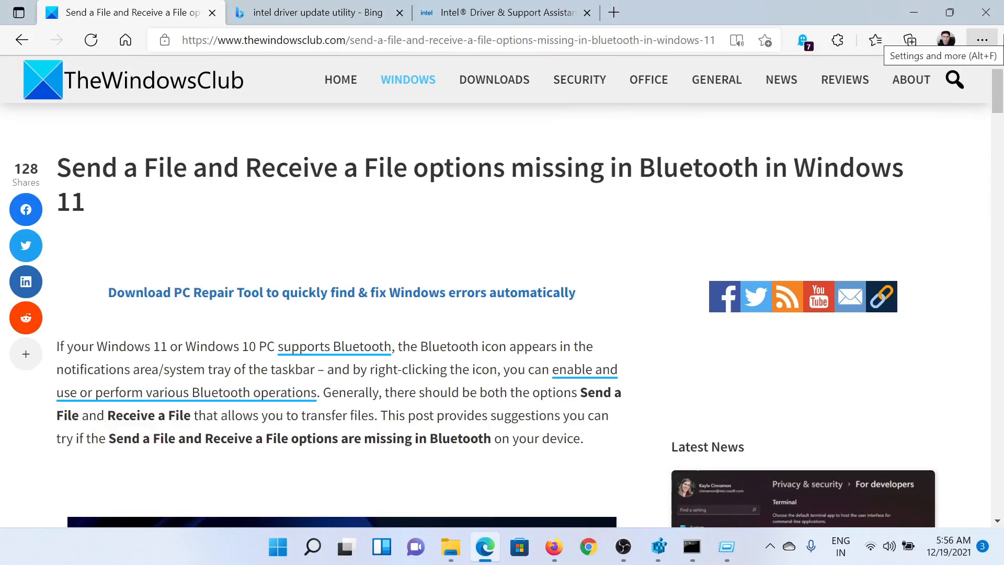